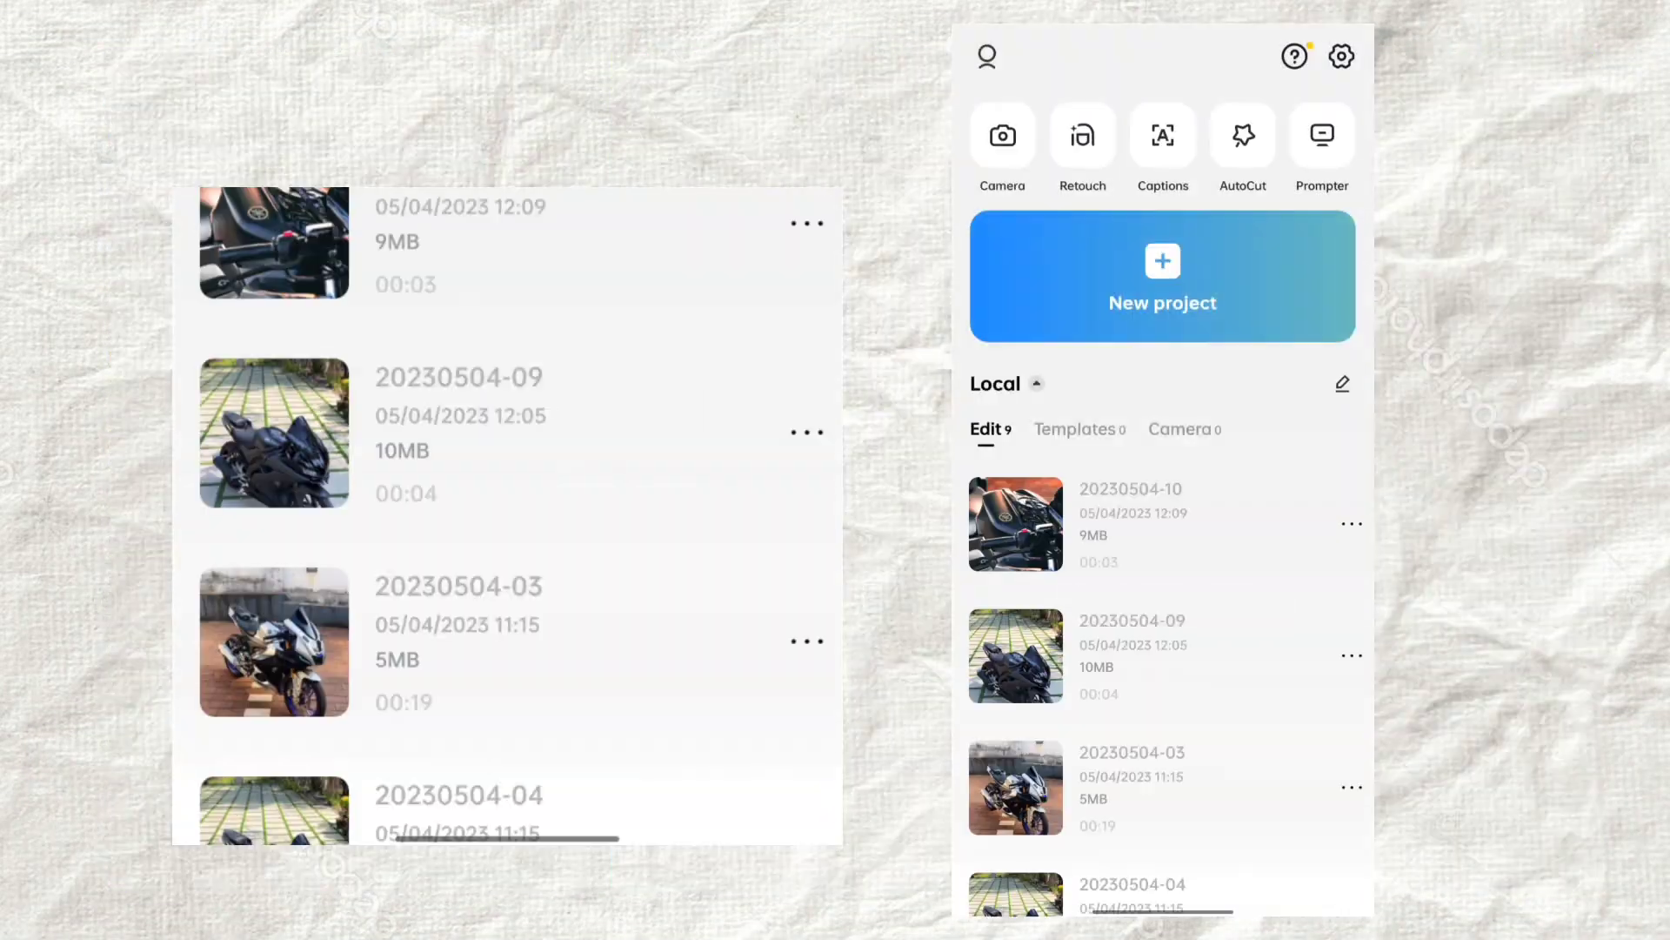
Open the first motorcycle project under Local and preview its three-second clip.
{"action": "left_click", "coordinate": [1016, 522]}
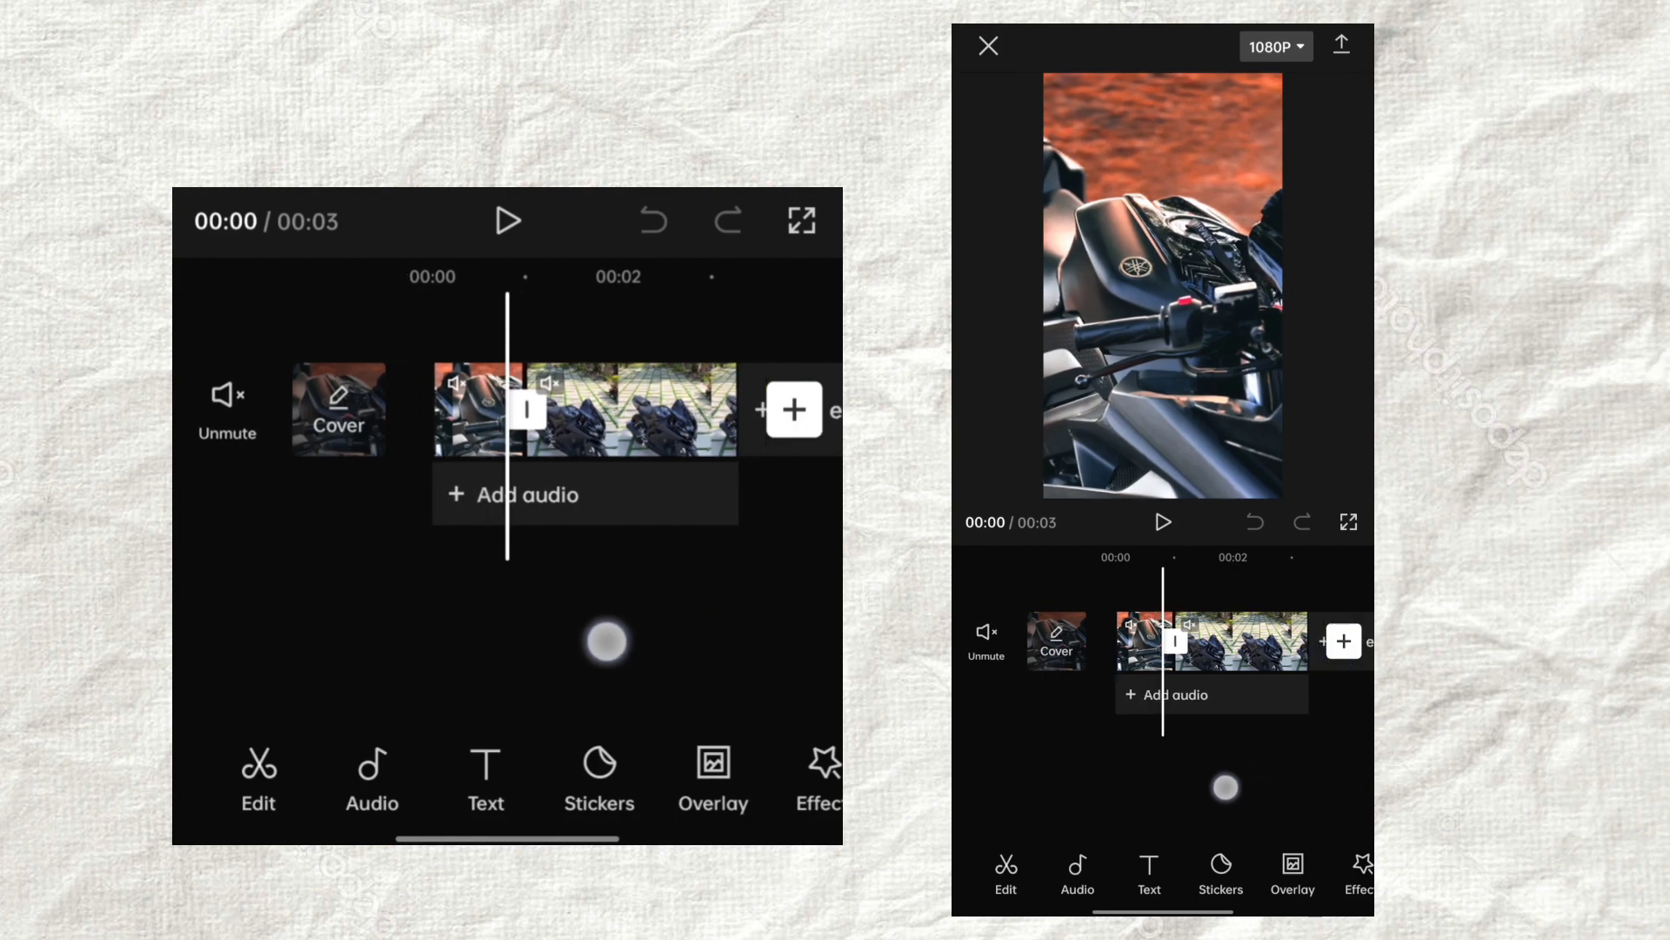
{"action": "left_click", "coordinate": [506, 223]}
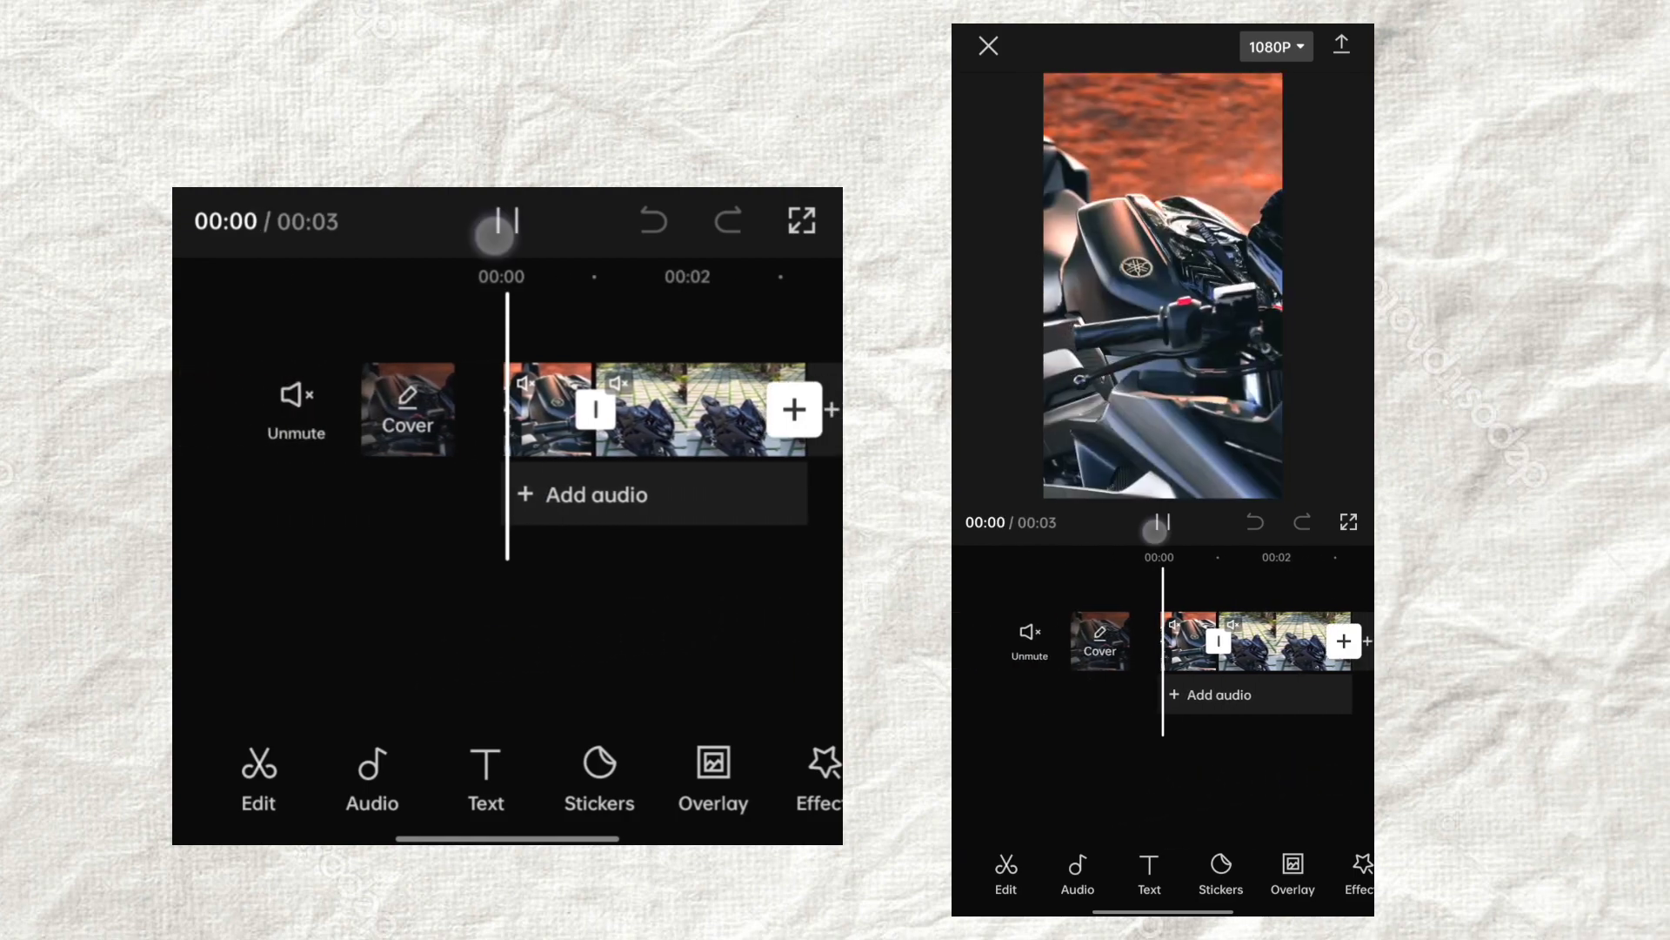
{"action": "left_click", "coordinate": [502, 223]}
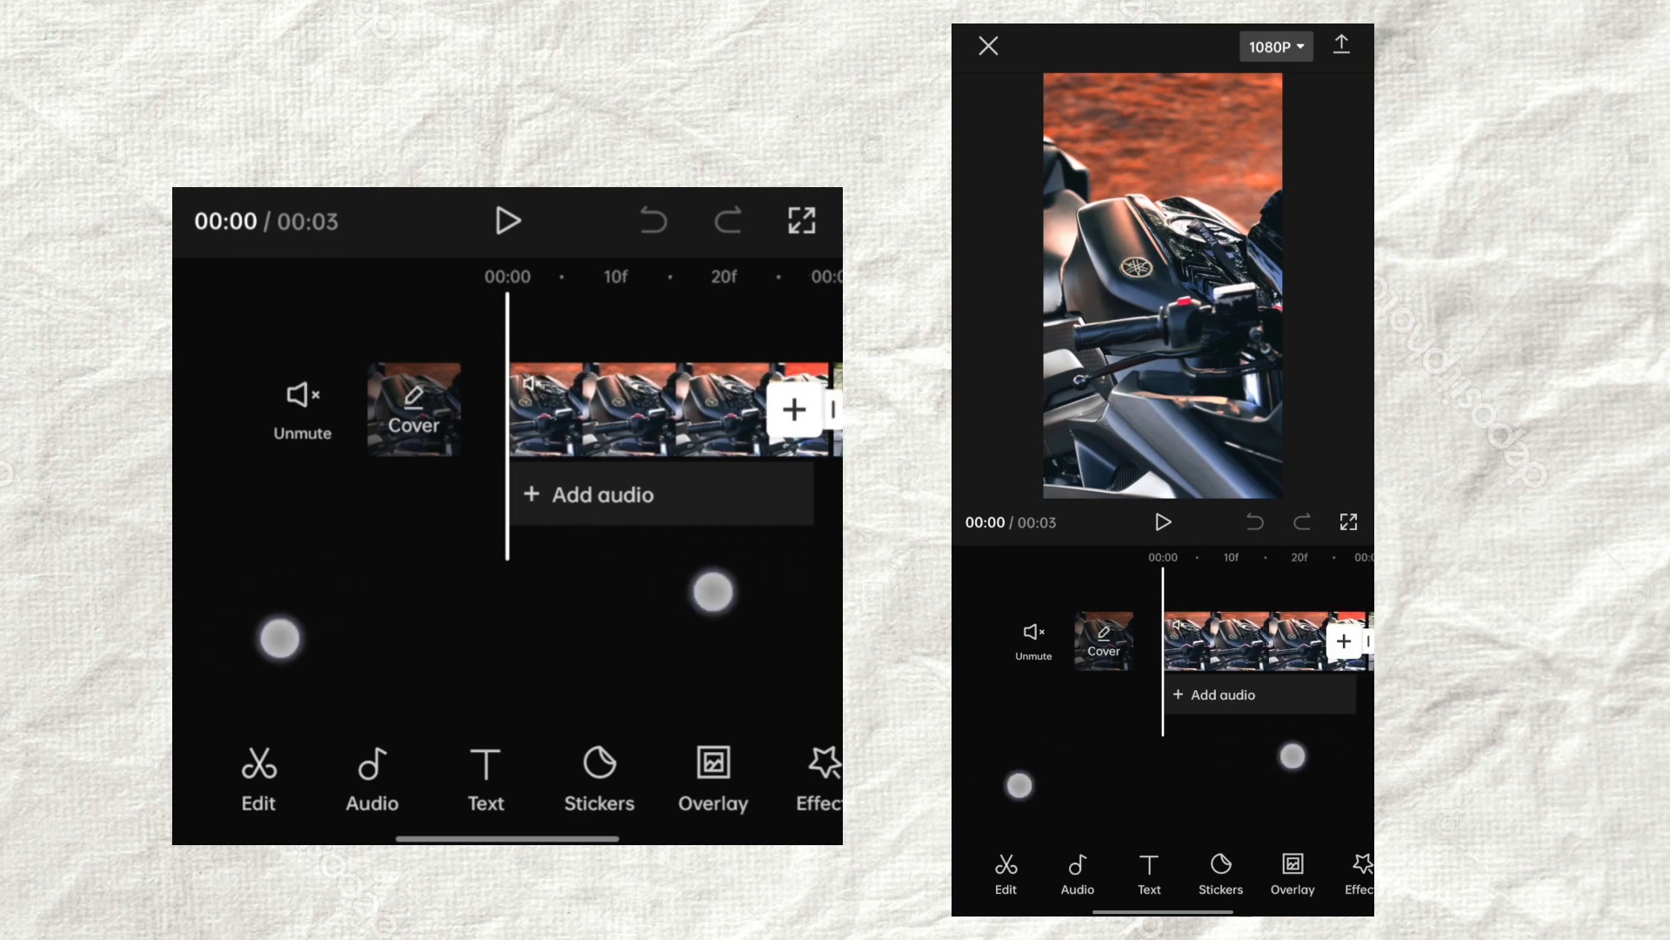
Copy the main motorcycle clip and place the duplicate on an overlay track beneath it.
{"action": "left_click", "coordinate": [645, 409]}
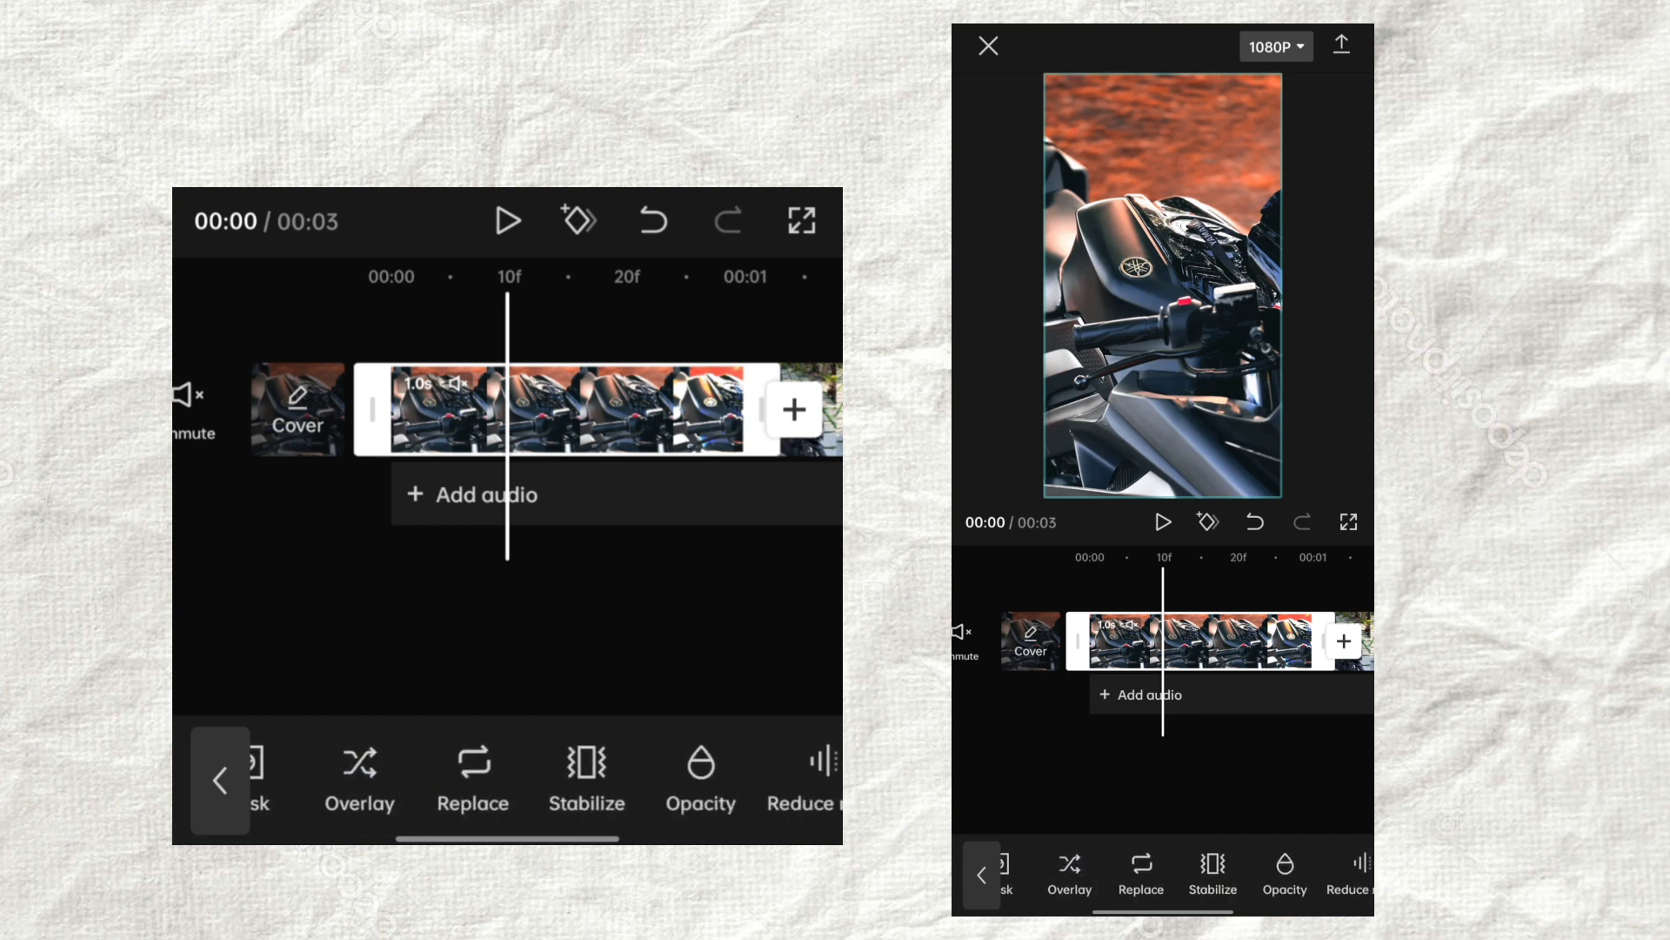
{"action": "scroll", "scroll_direction": "right", "scroll_amount": 3}
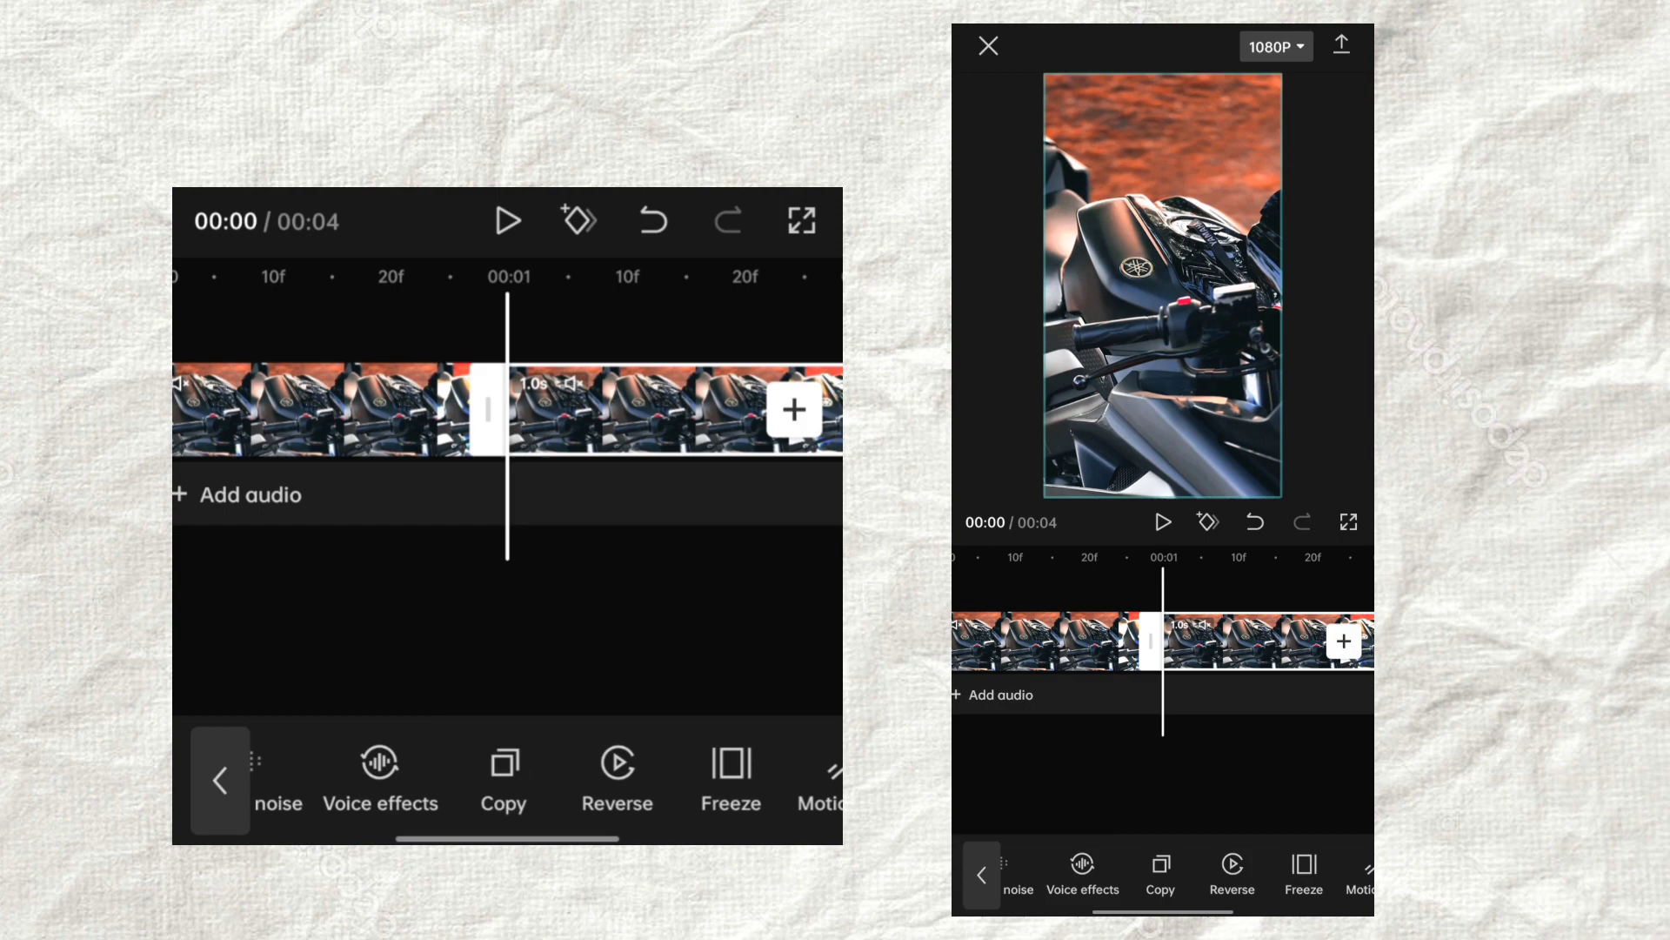
{"action": "scroll", "scroll_direction": "left", "scroll_amount": 3}
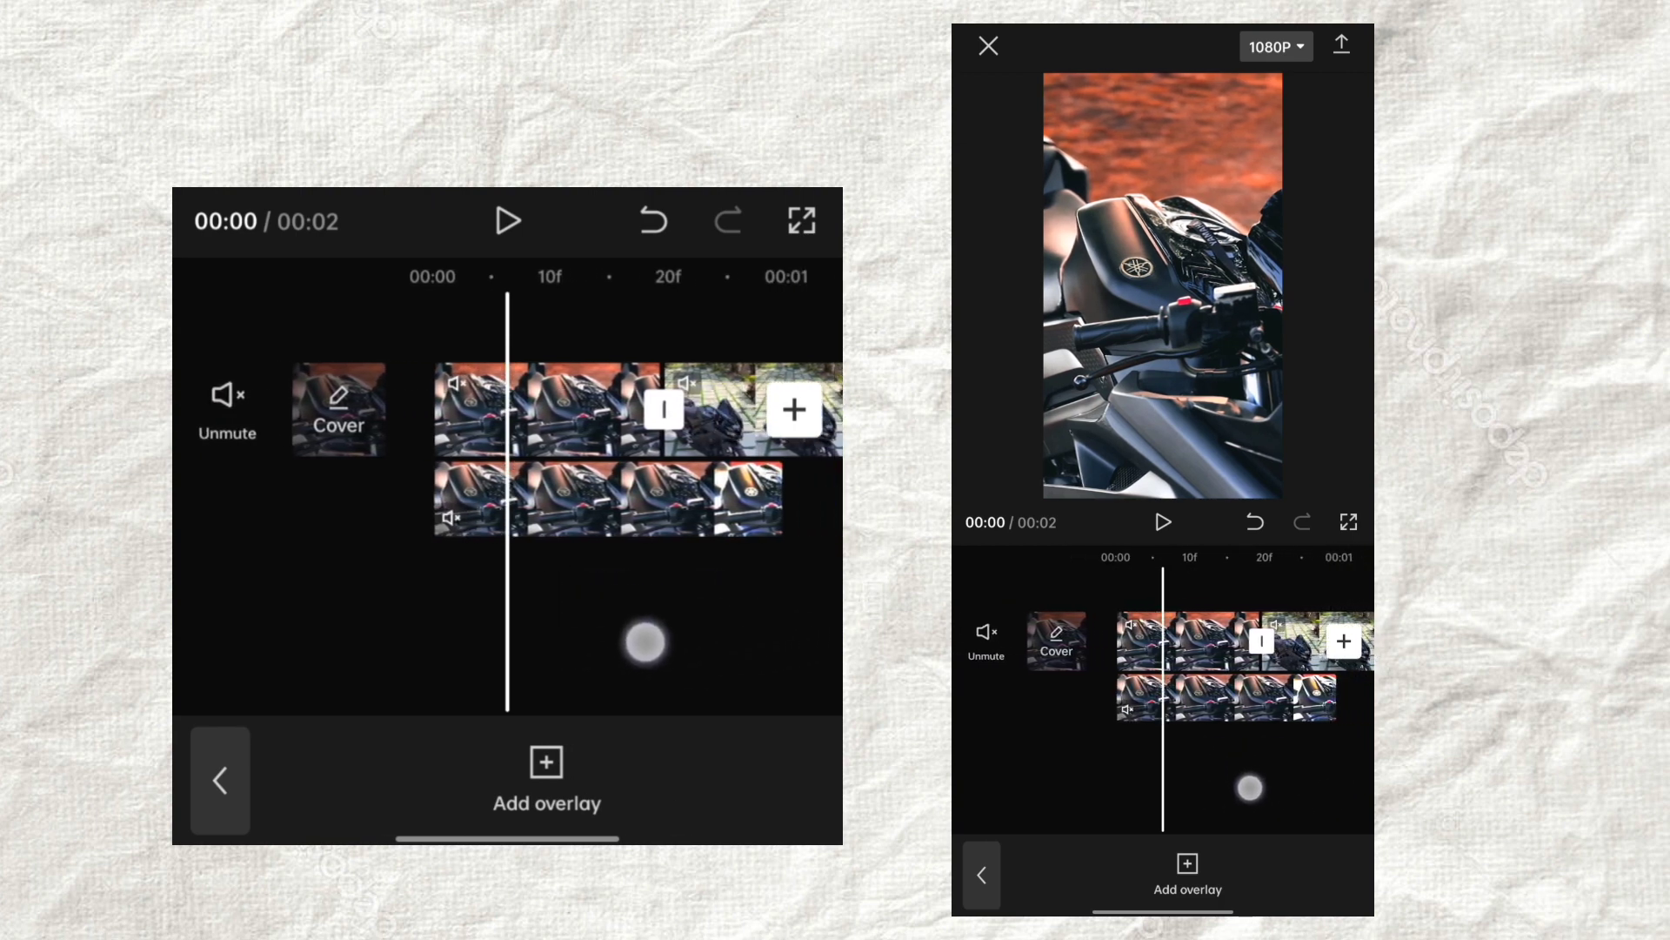
Start a Customized cutout on the overlay clip with a larger Brush.
{"action": "left_click", "coordinate": [605, 497]}
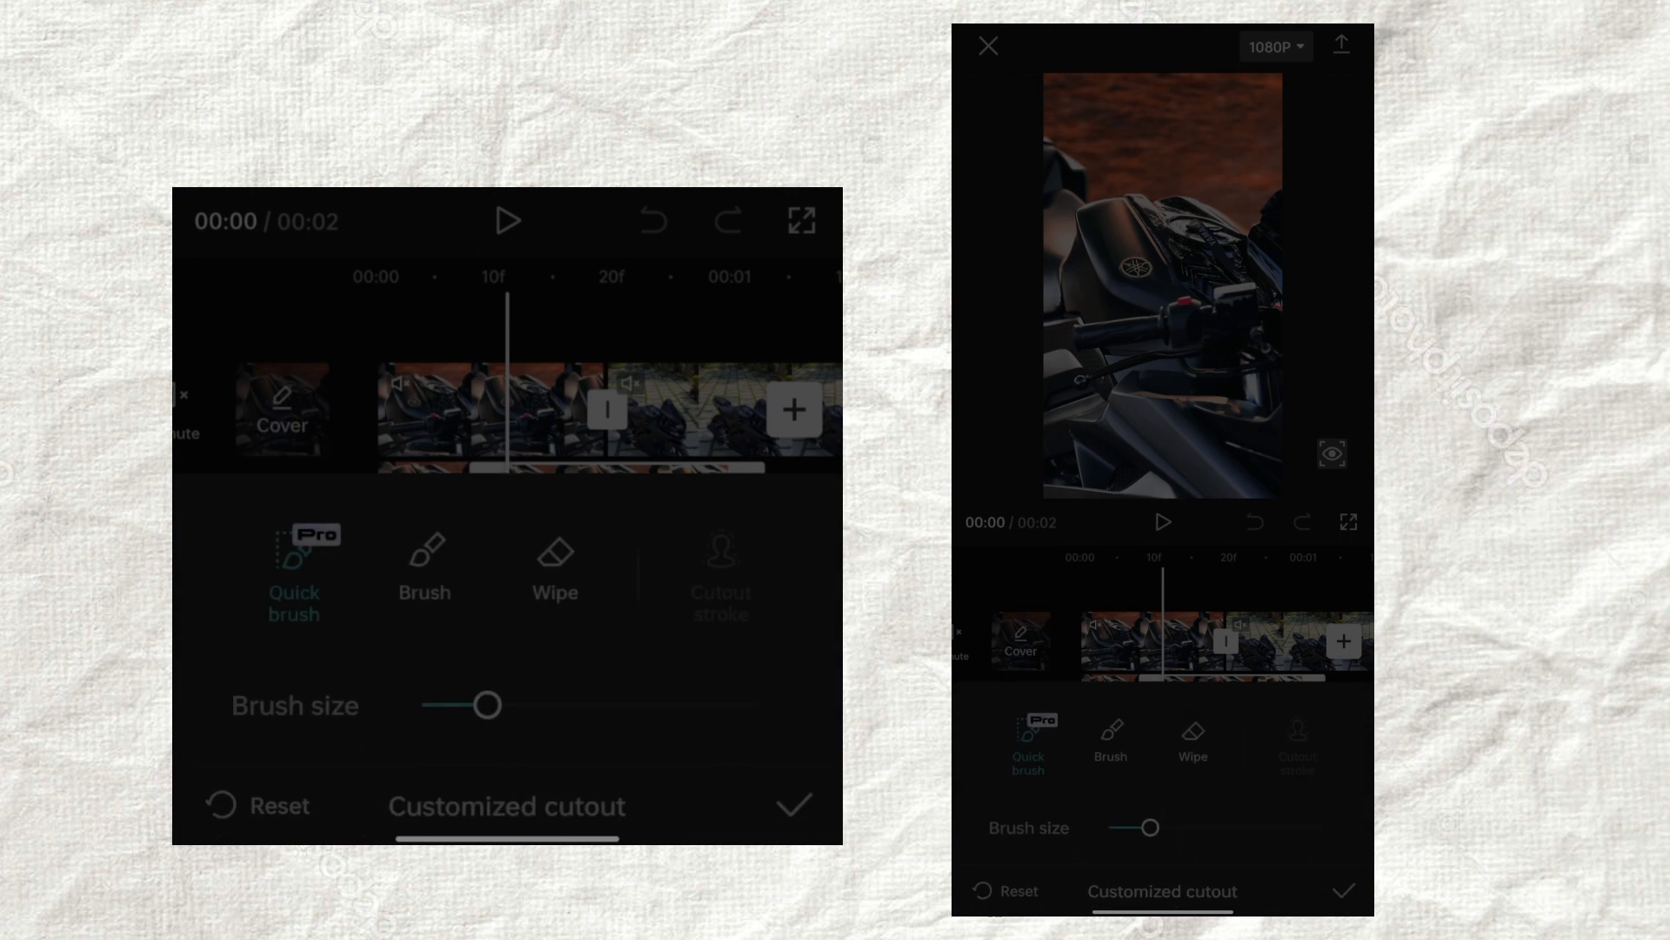
{"action": "left_click", "coordinate": [424, 564]}
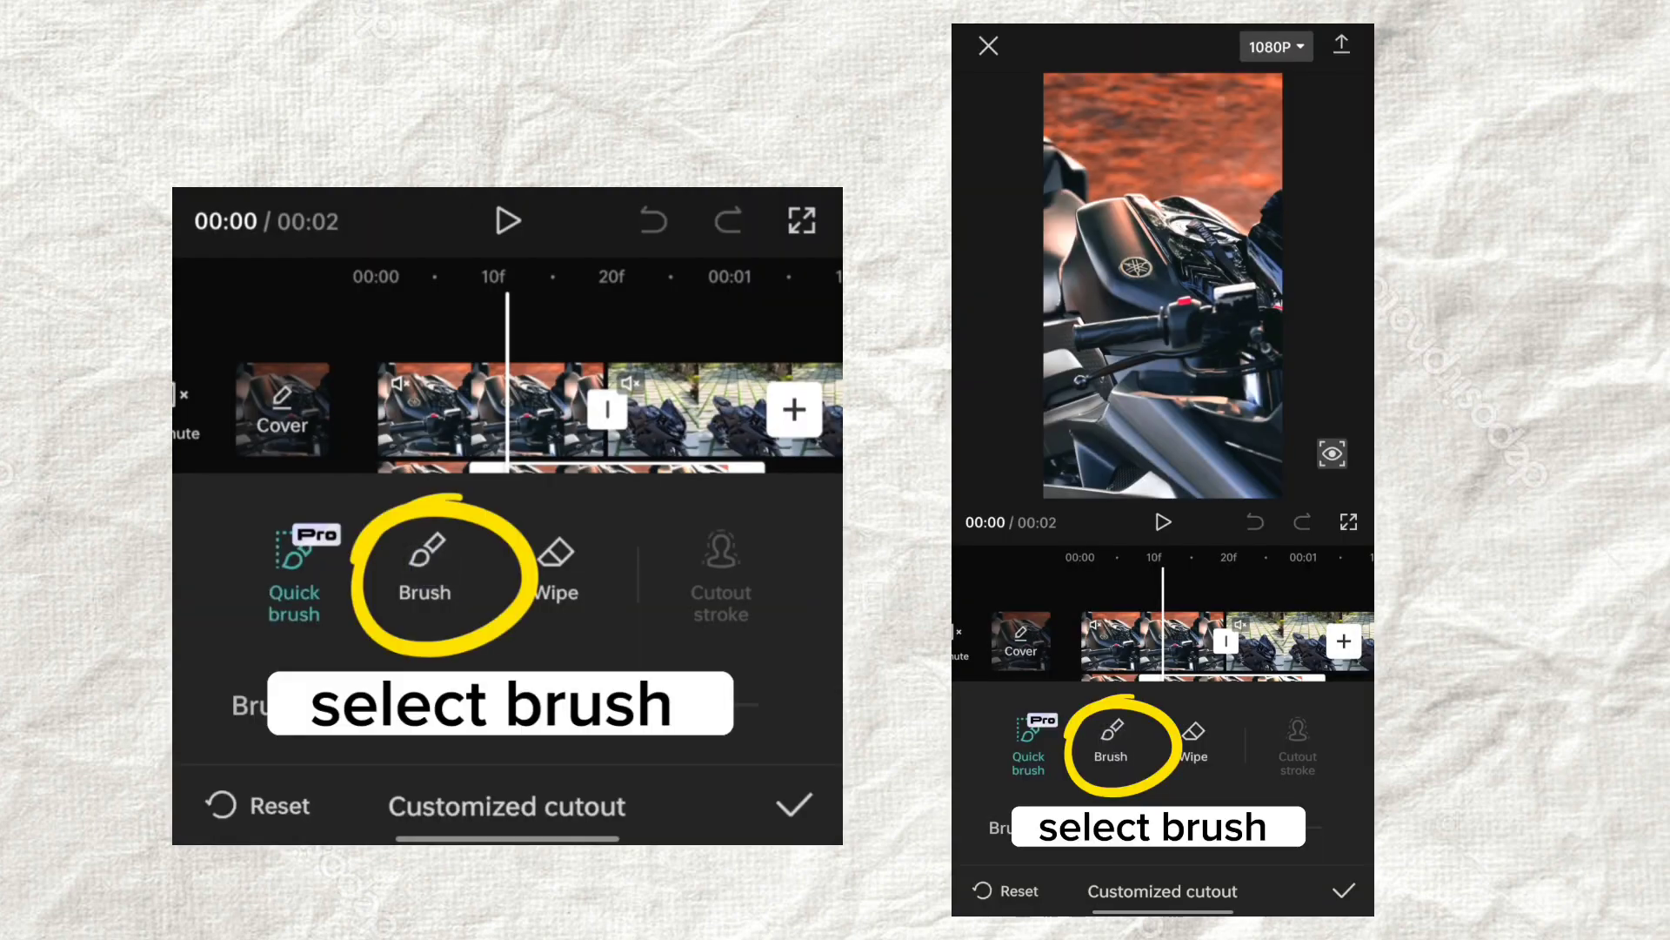
{"action": "left_click", "coordinate": [425, 564]}
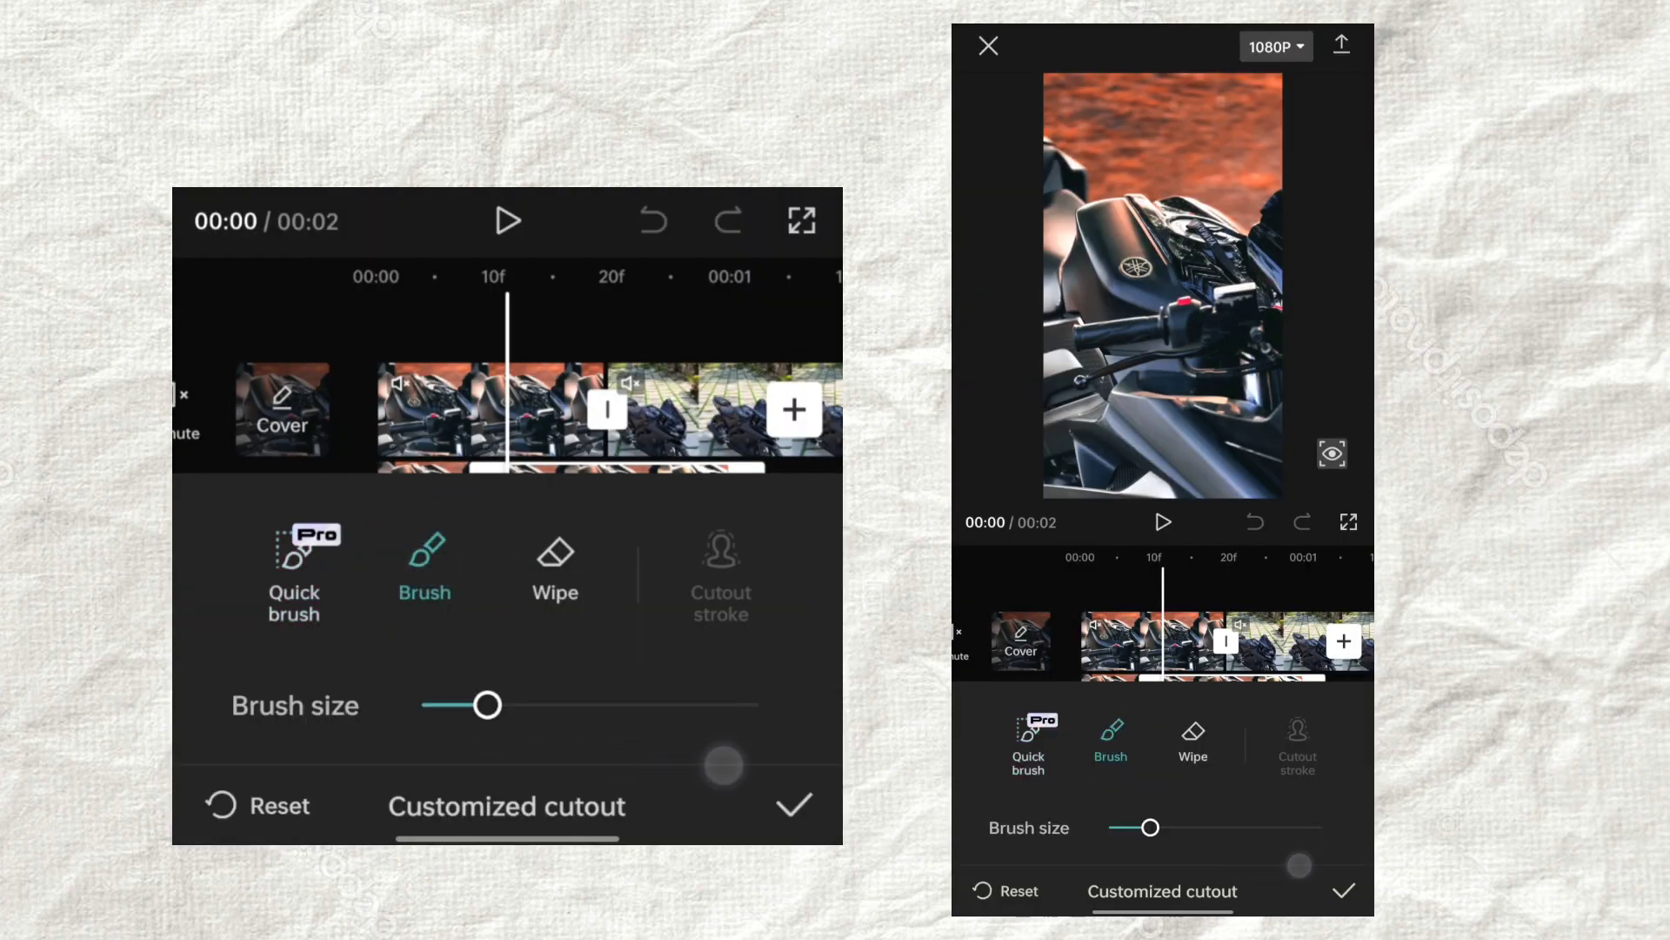
{"action": "left_click_drag", "start_coordinate": [486, 705], "coordinate": [649, 704]}
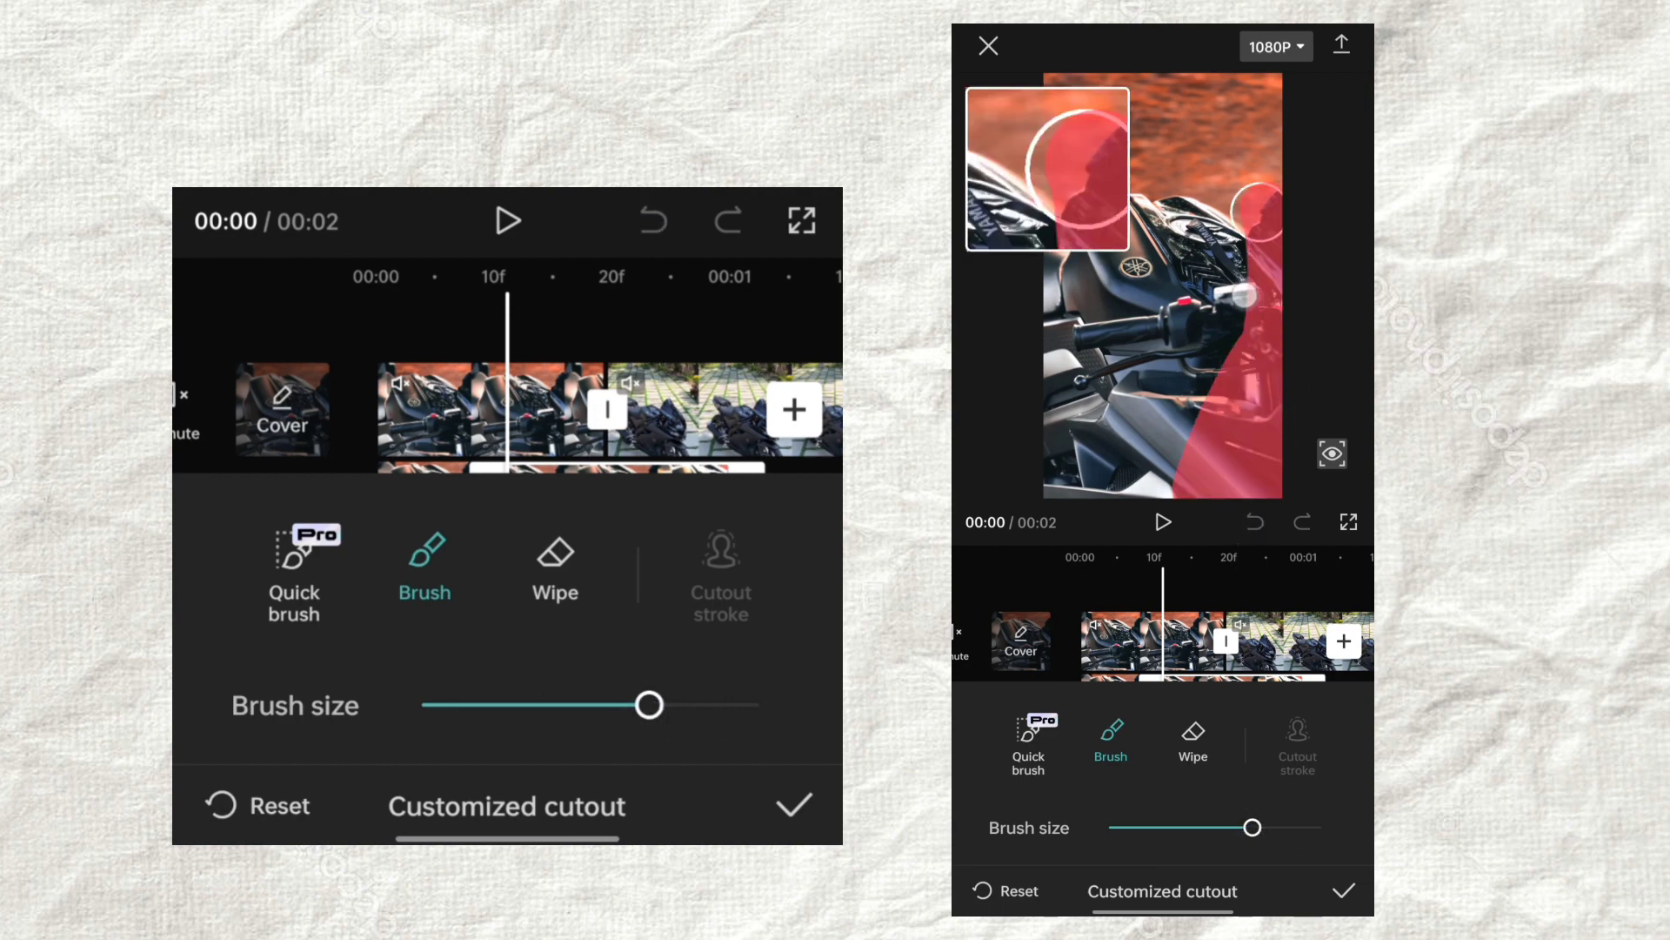
Paint the keep area over the bike's tank and mask around the Yamaha logo.
{"action": "left_click_drag", "start_coordinate": [649, 704], "coordinate": [423, 705]}
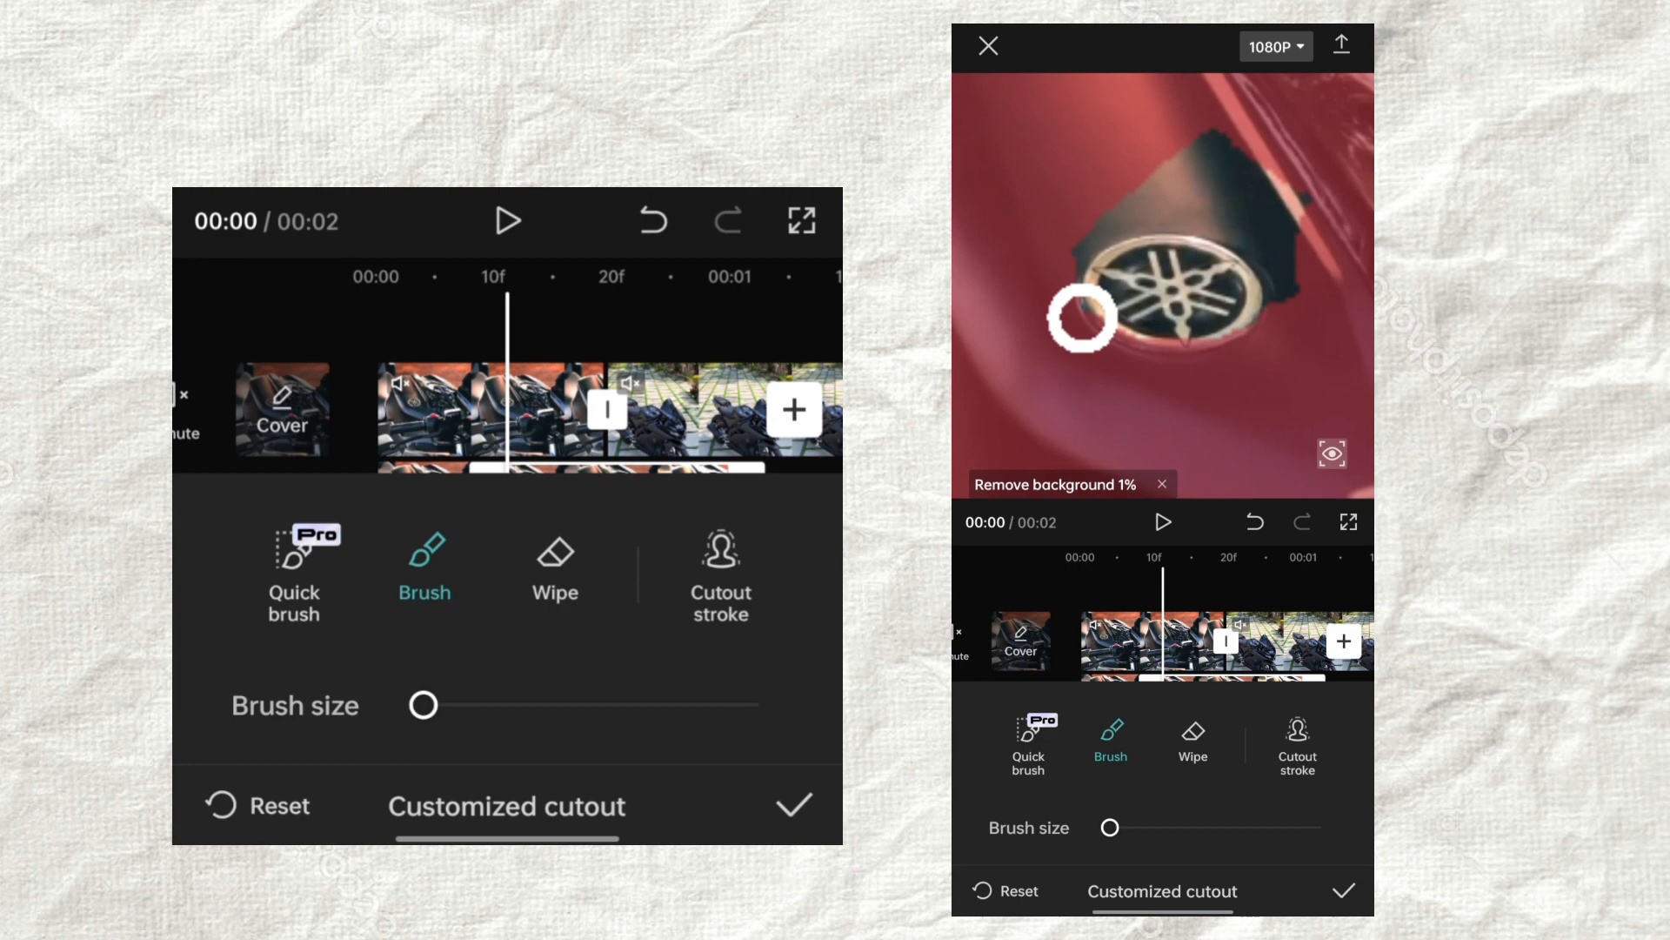
{"action": "left_click", "coordinate": [555, 564]}
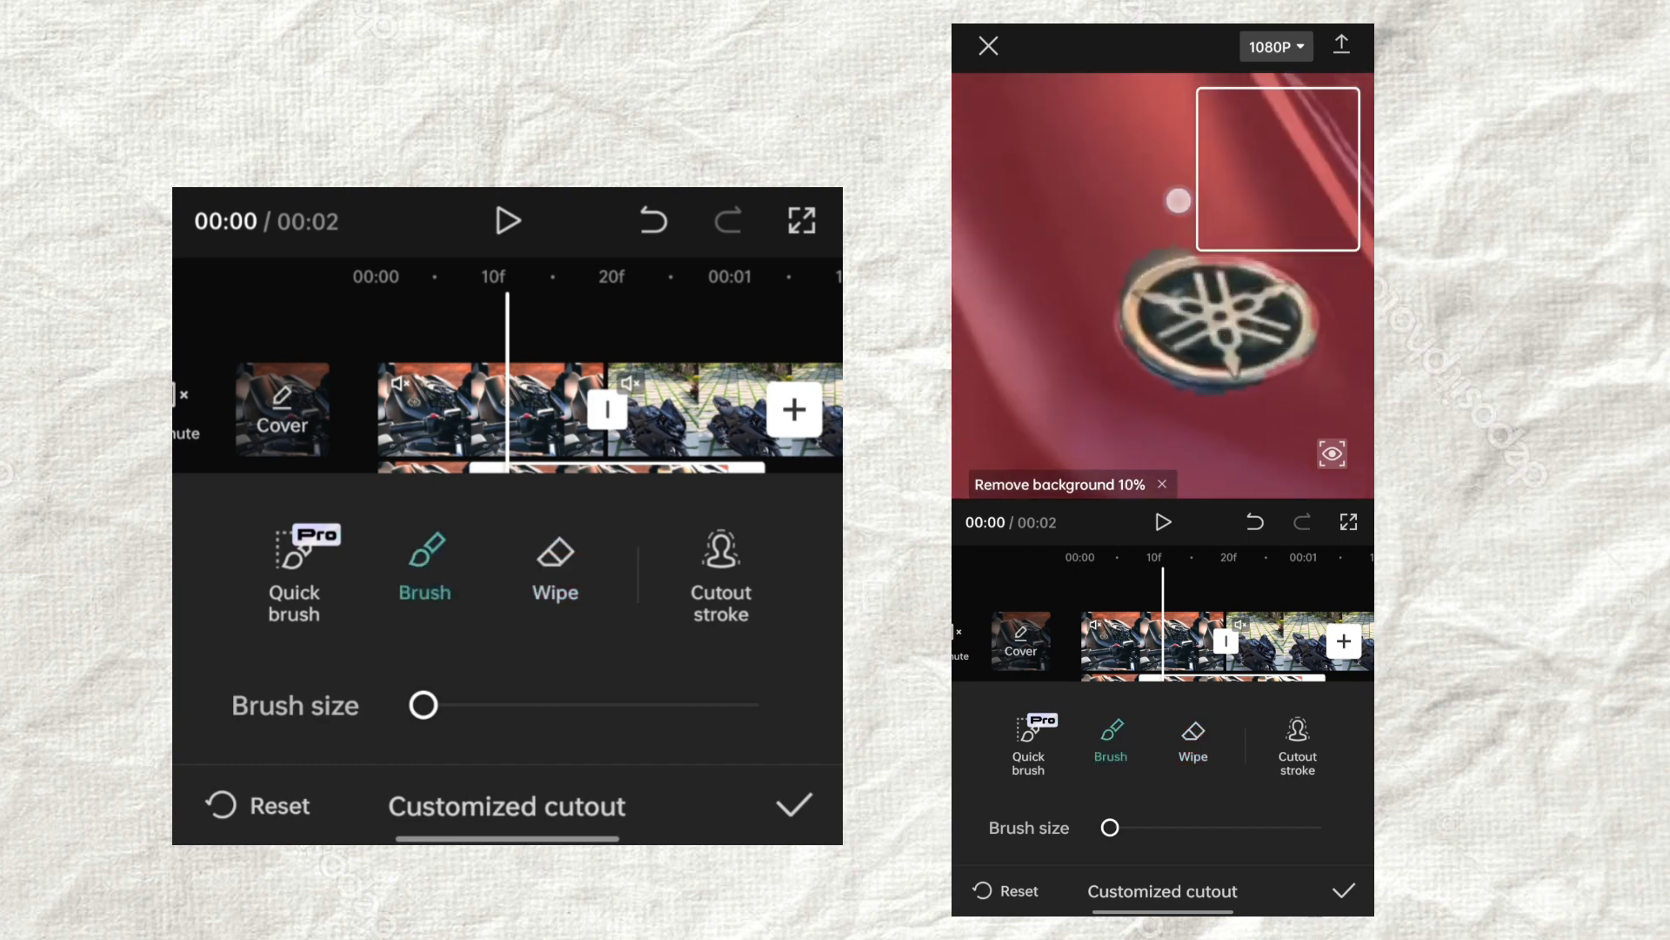
{"action": "left_click", "coordinate": [796, 804]}
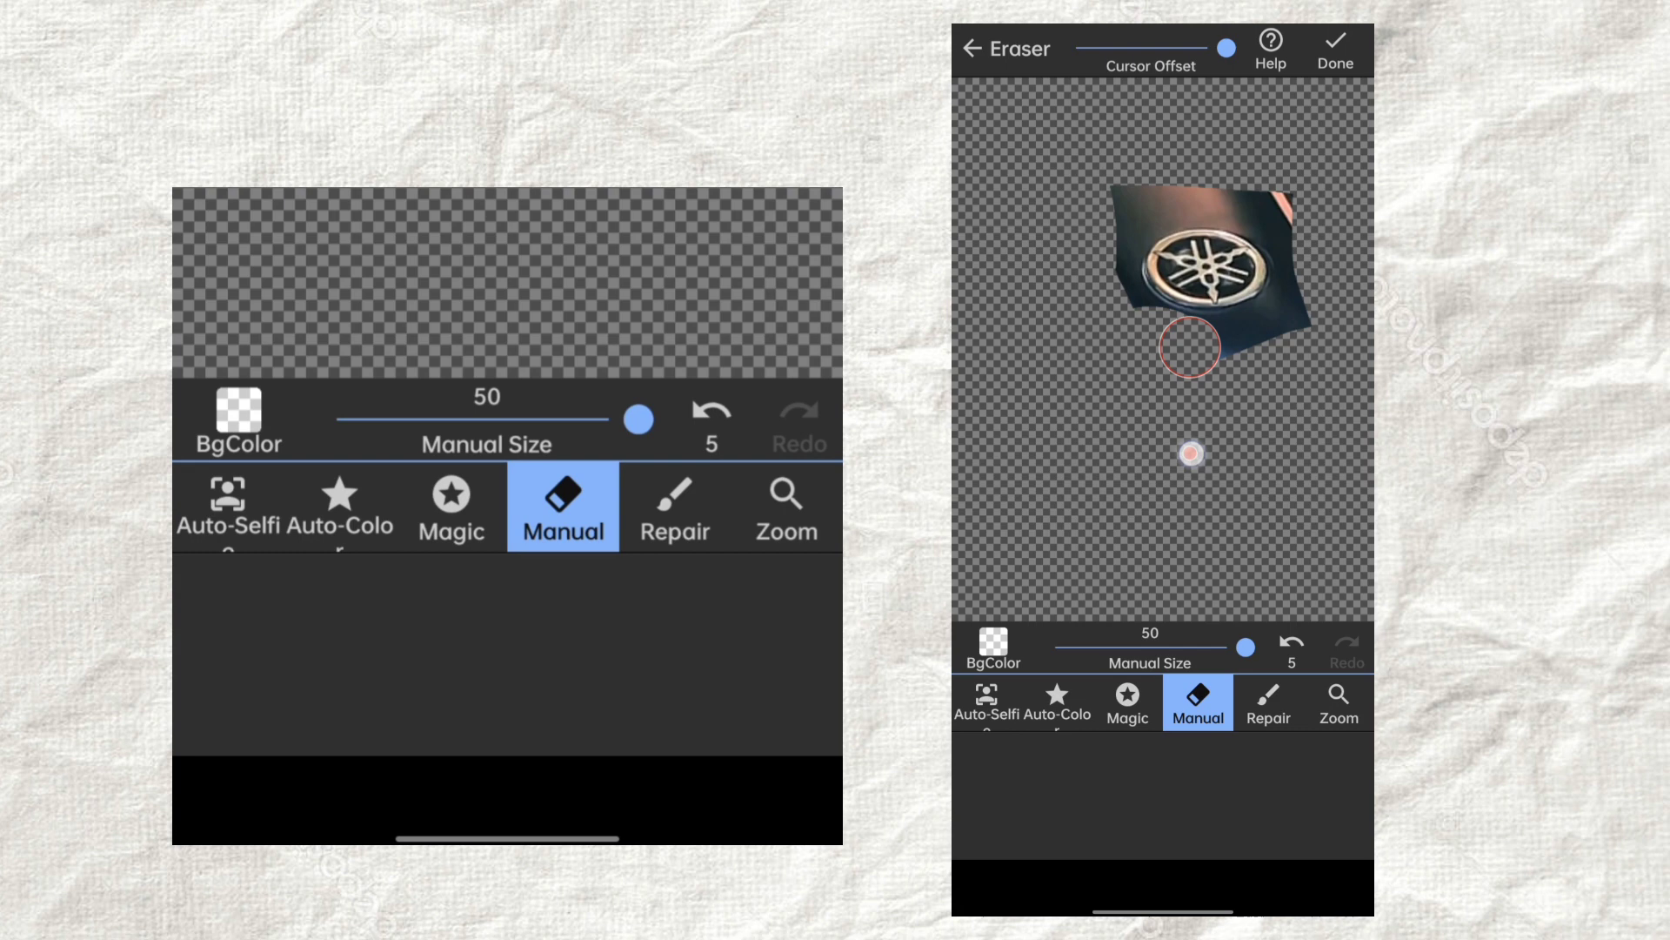
Manually erase the leftover background below the Yamaha logo, then return to CapCut.
{"action": "left_click_drag", "start_coordinate": [1190, 346], "coordinate": [1190, 192]}
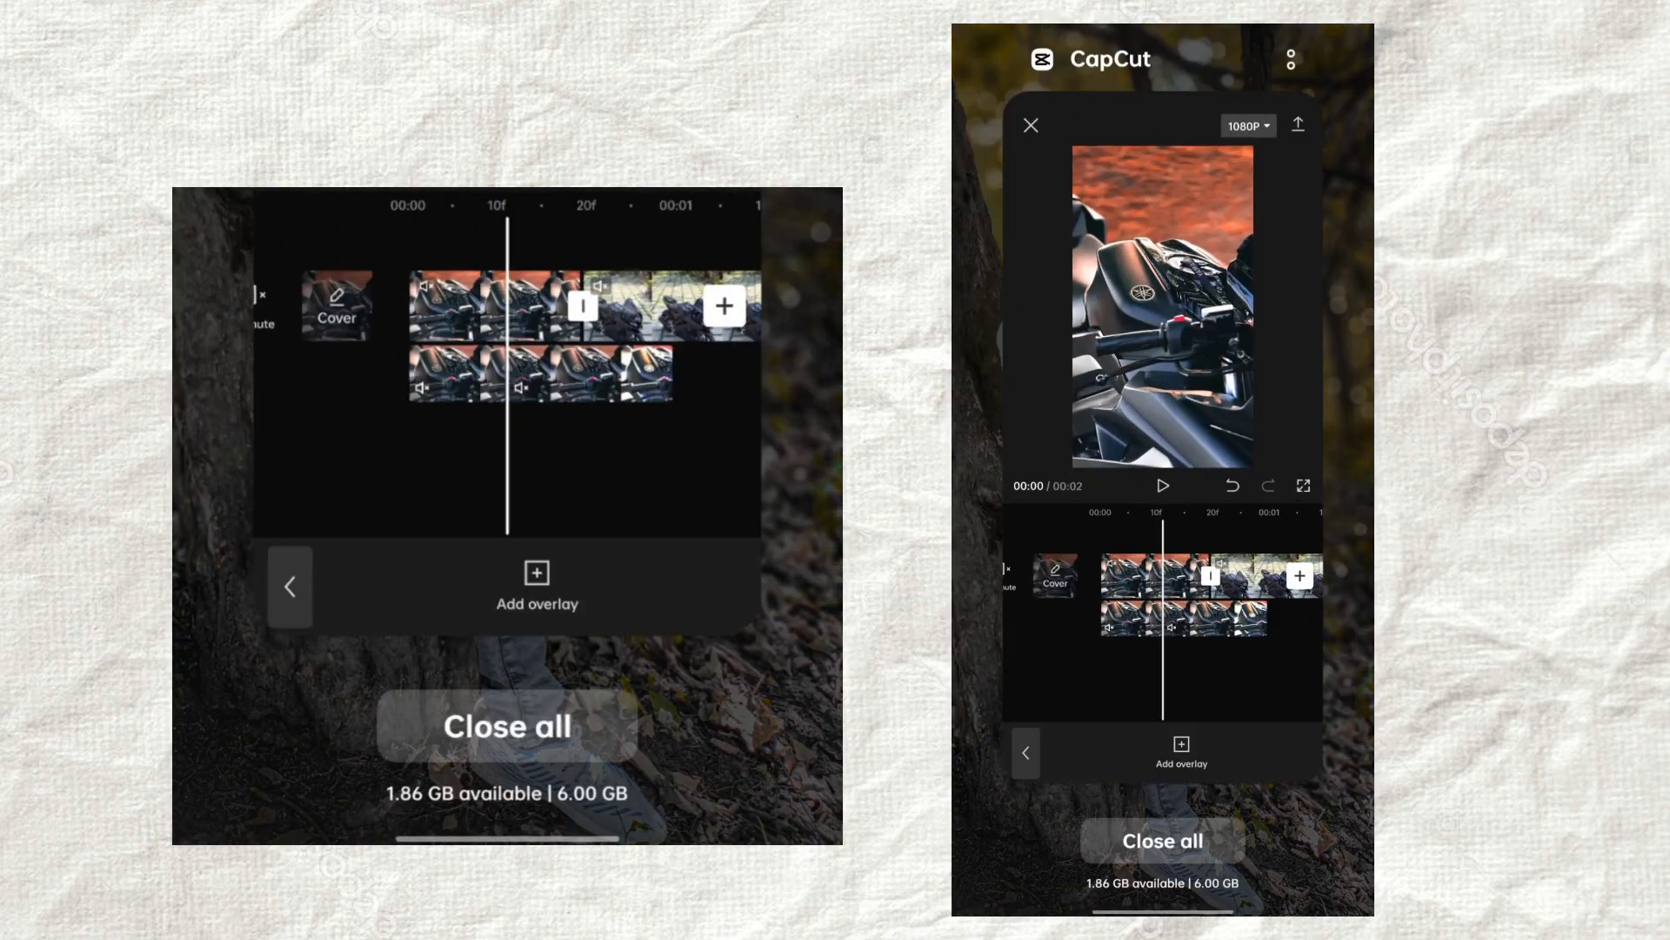
{"action": "left_click", "coordinate": [1180, 745]}
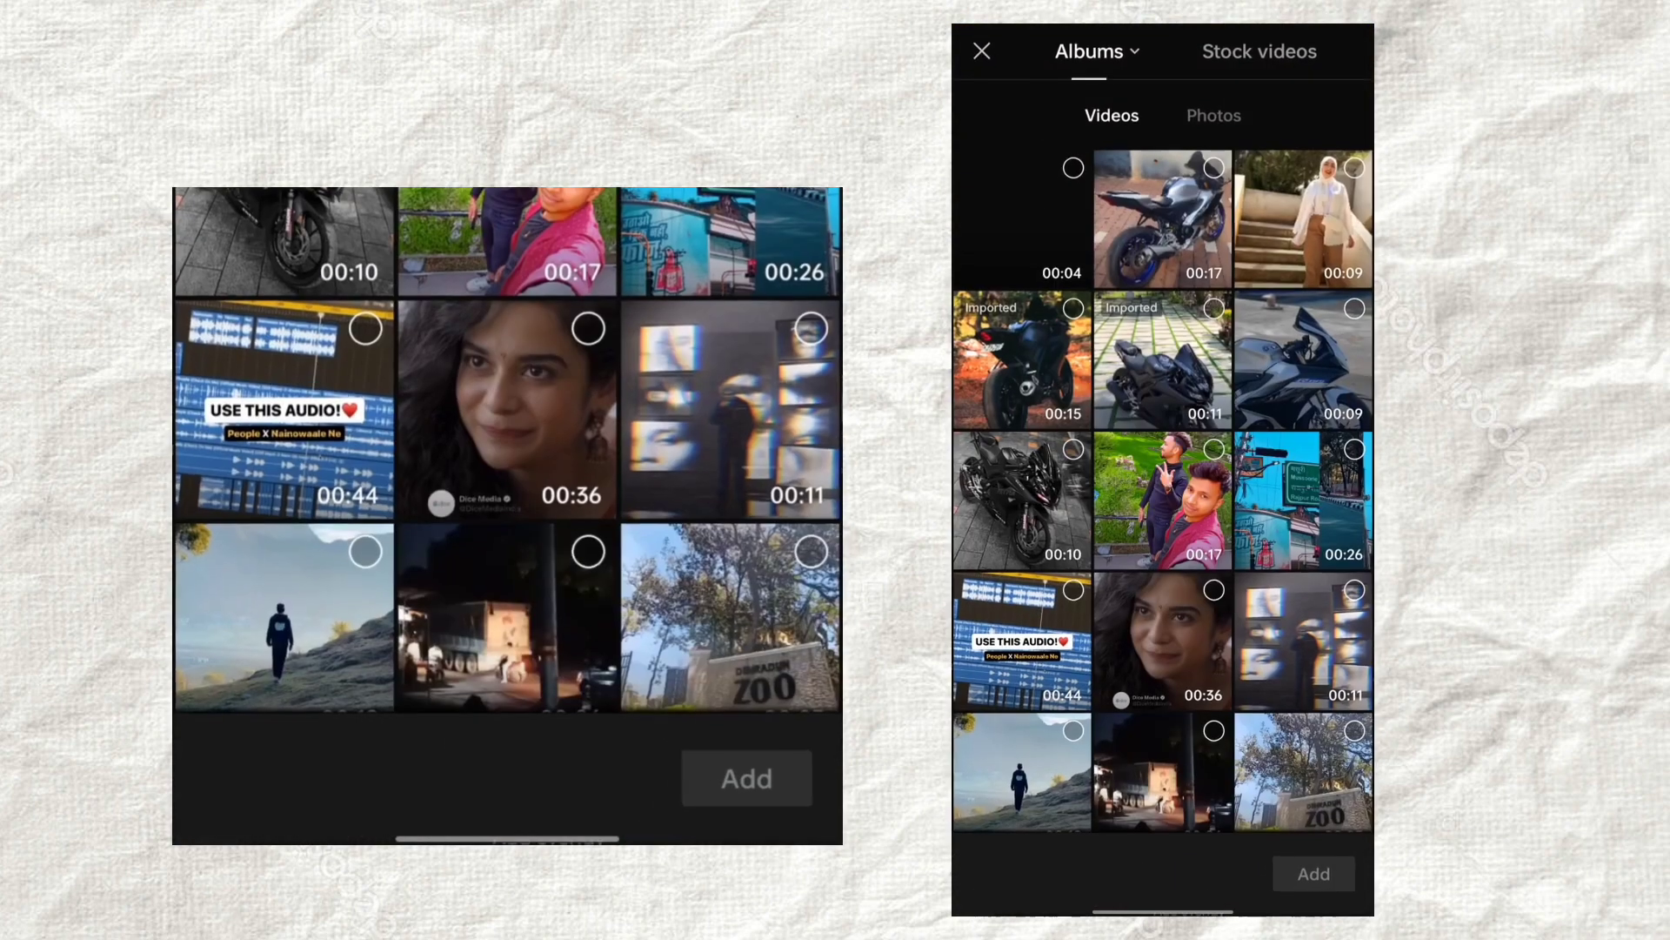
Add the Yamaha logo PNG from Photos as a new overlay track on the timeline.
{"action": "left_click", "coordinate": [1213, 114]}
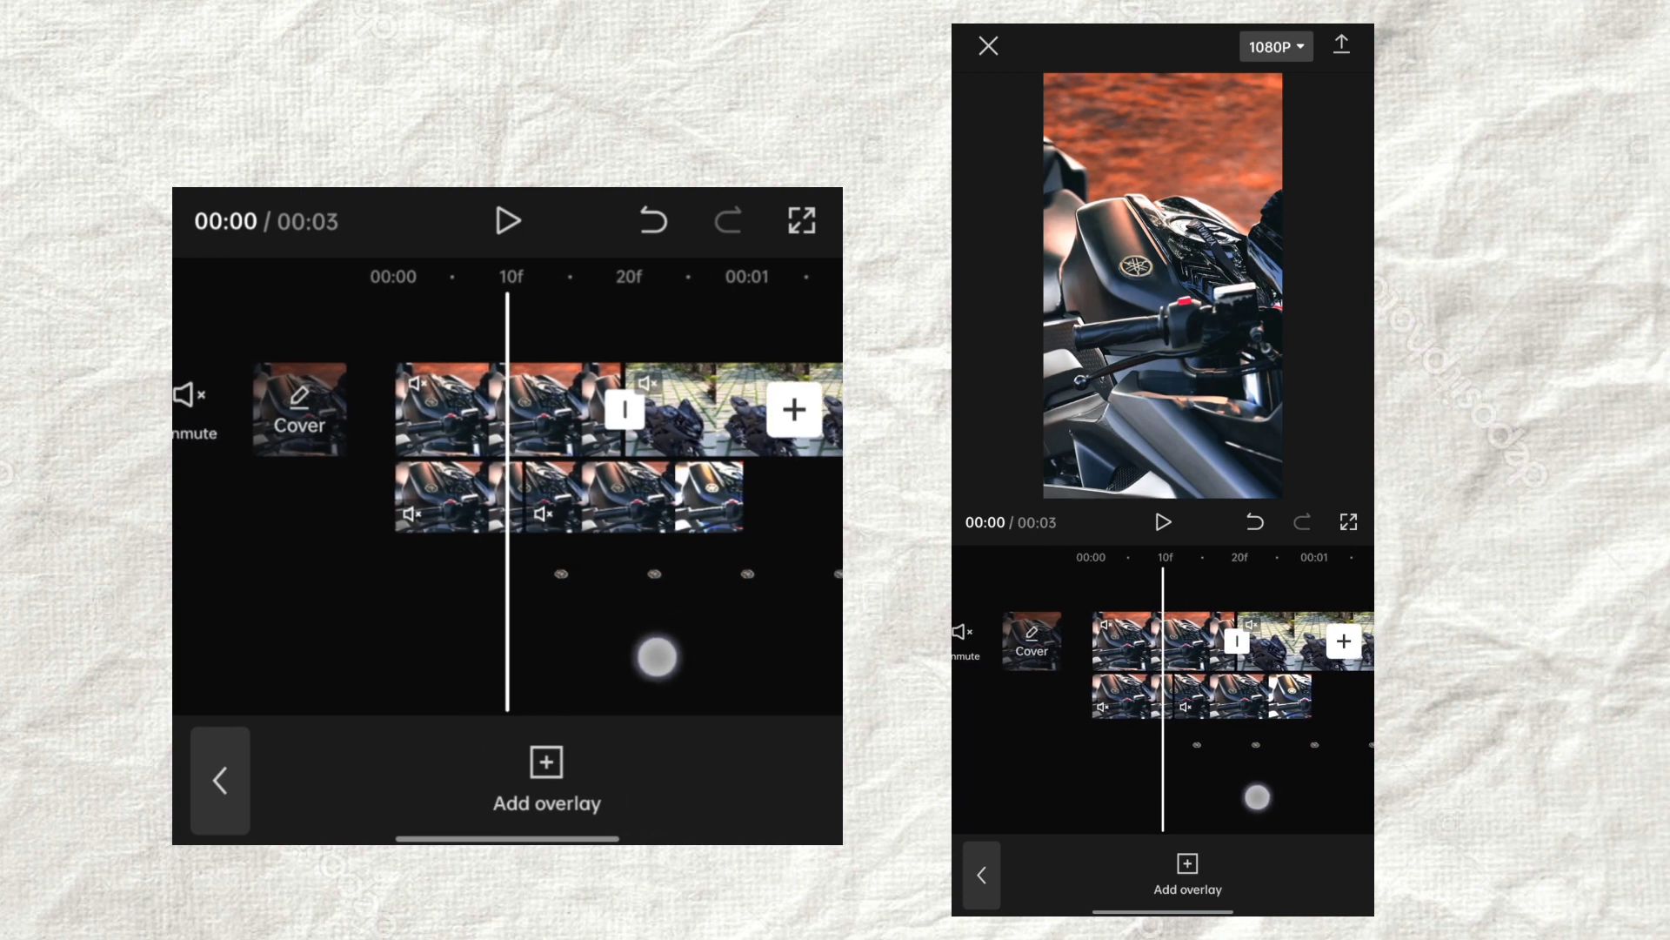
{"action": "left_click", "coordinate": [487, 409]}
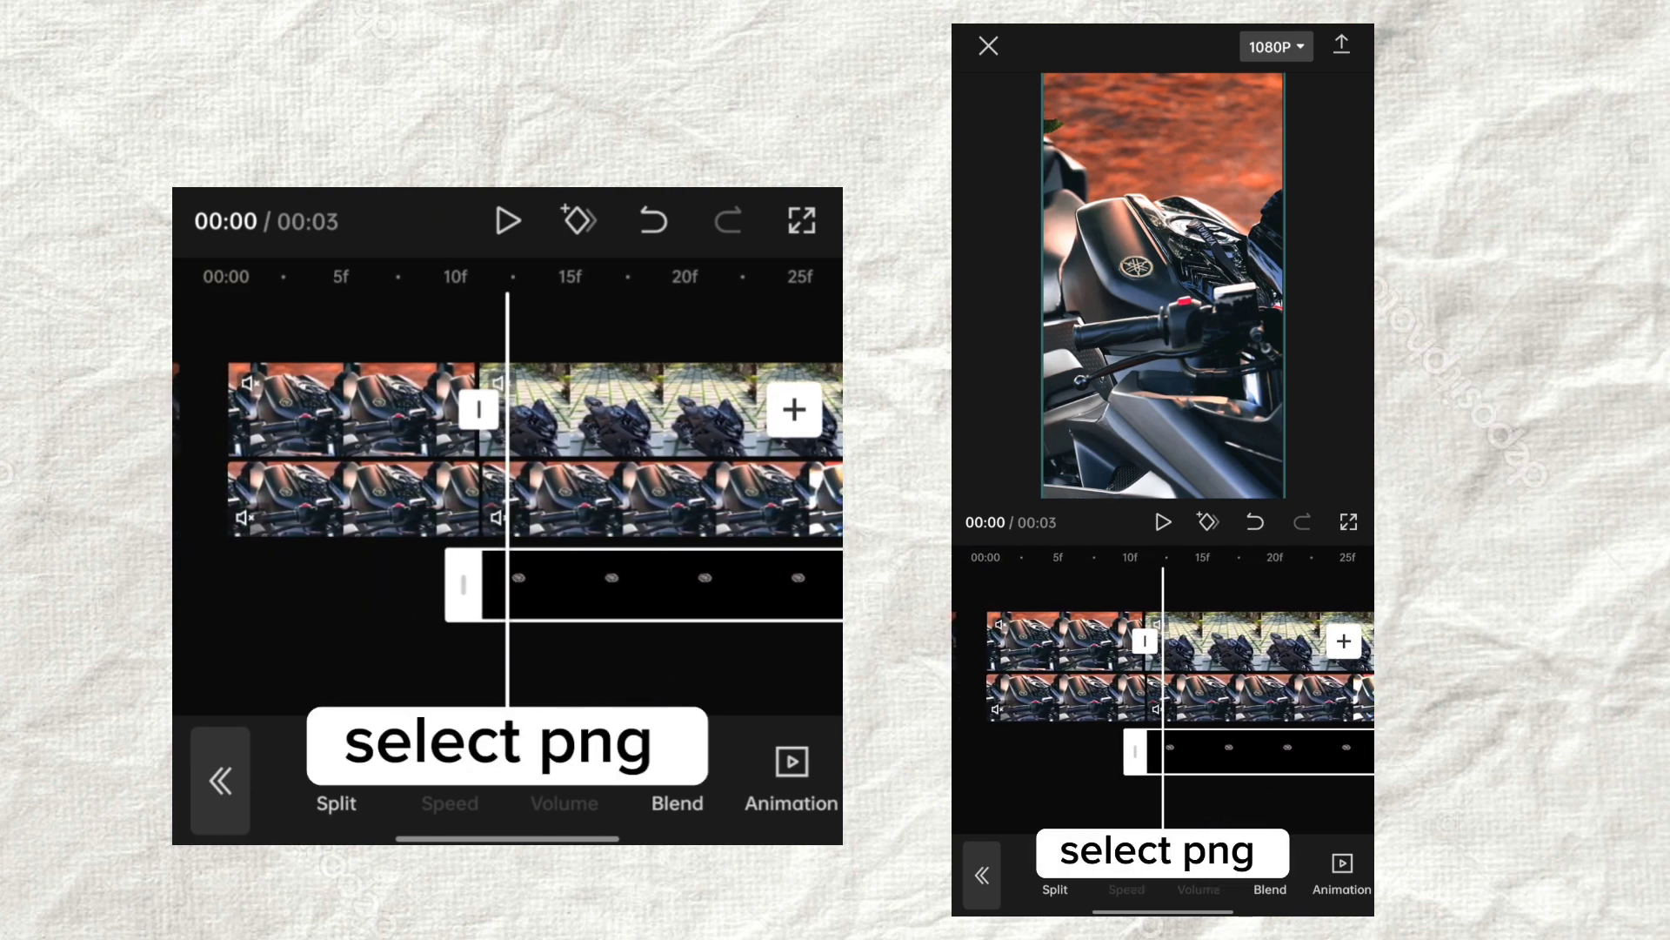
Add keyframes to the logo PNG overlay at its start and at 0.4 s.
{"action": "left_click", "coordinate": [574, 221]}
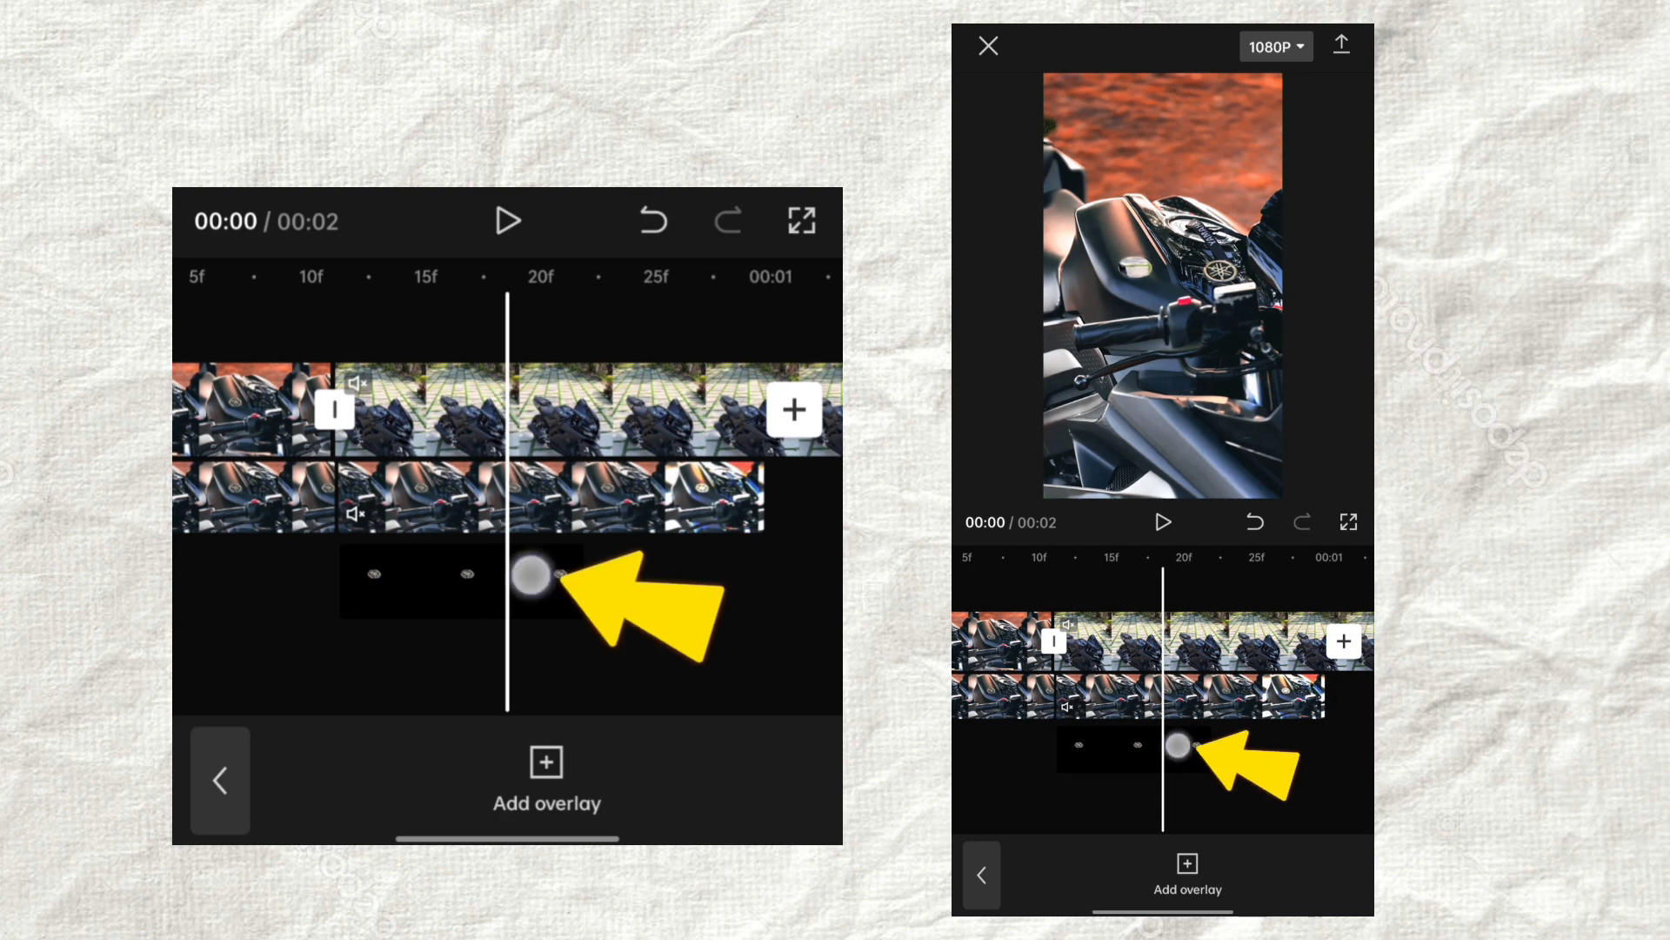
{"action": "left_click", "coordinate": [533, 581]}
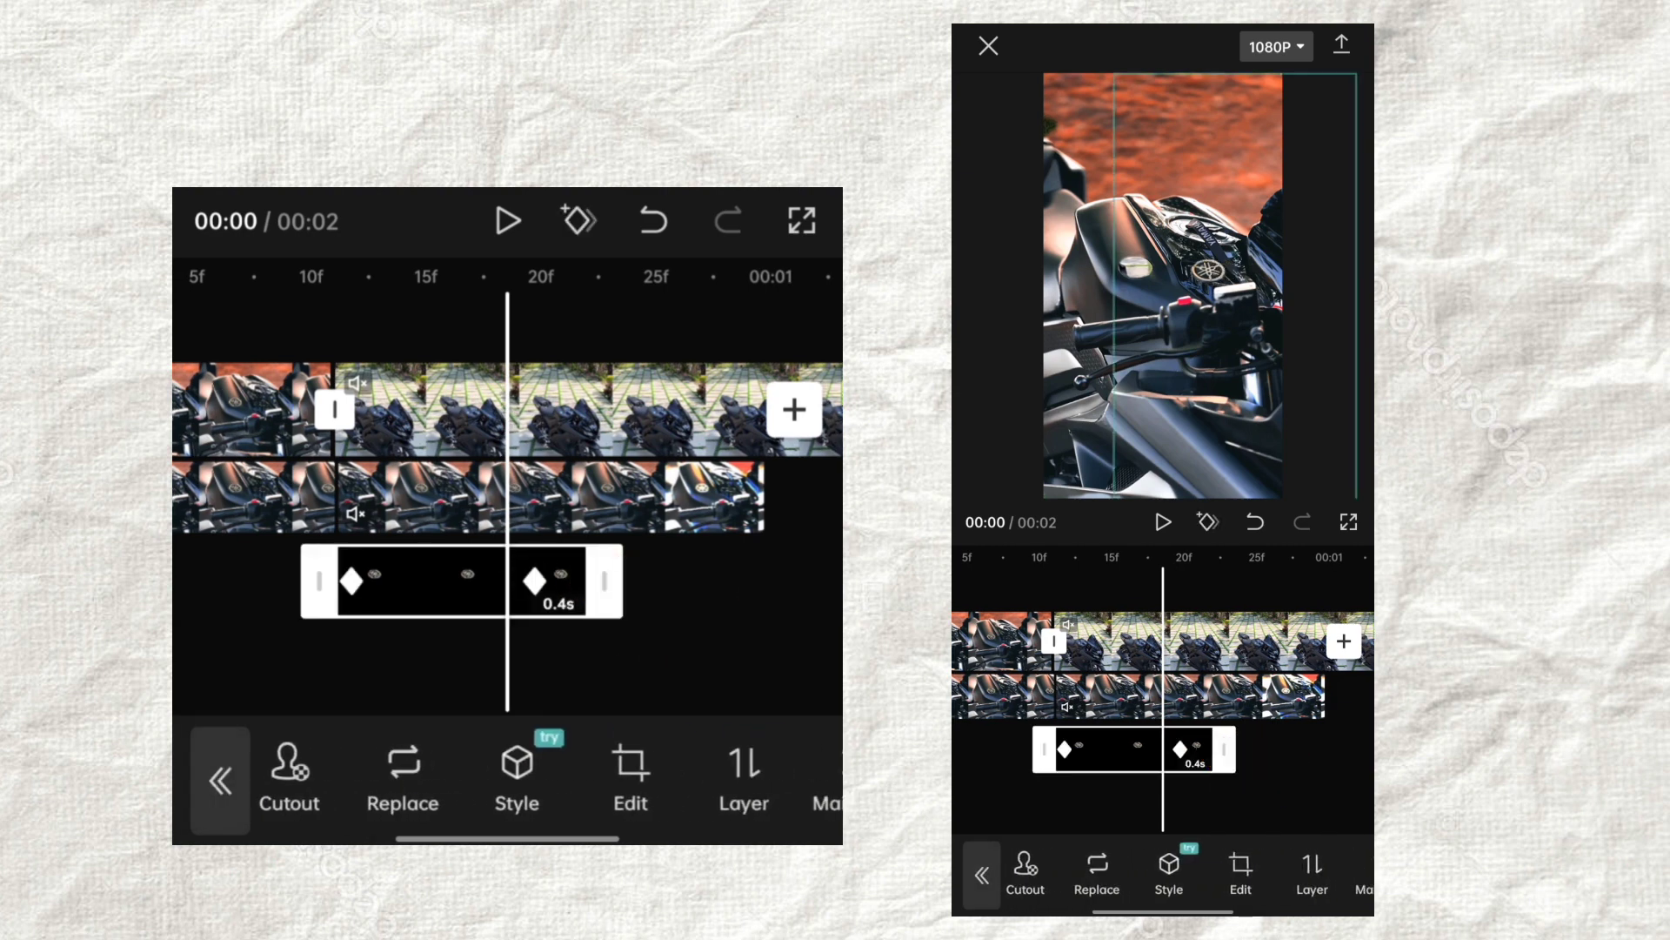